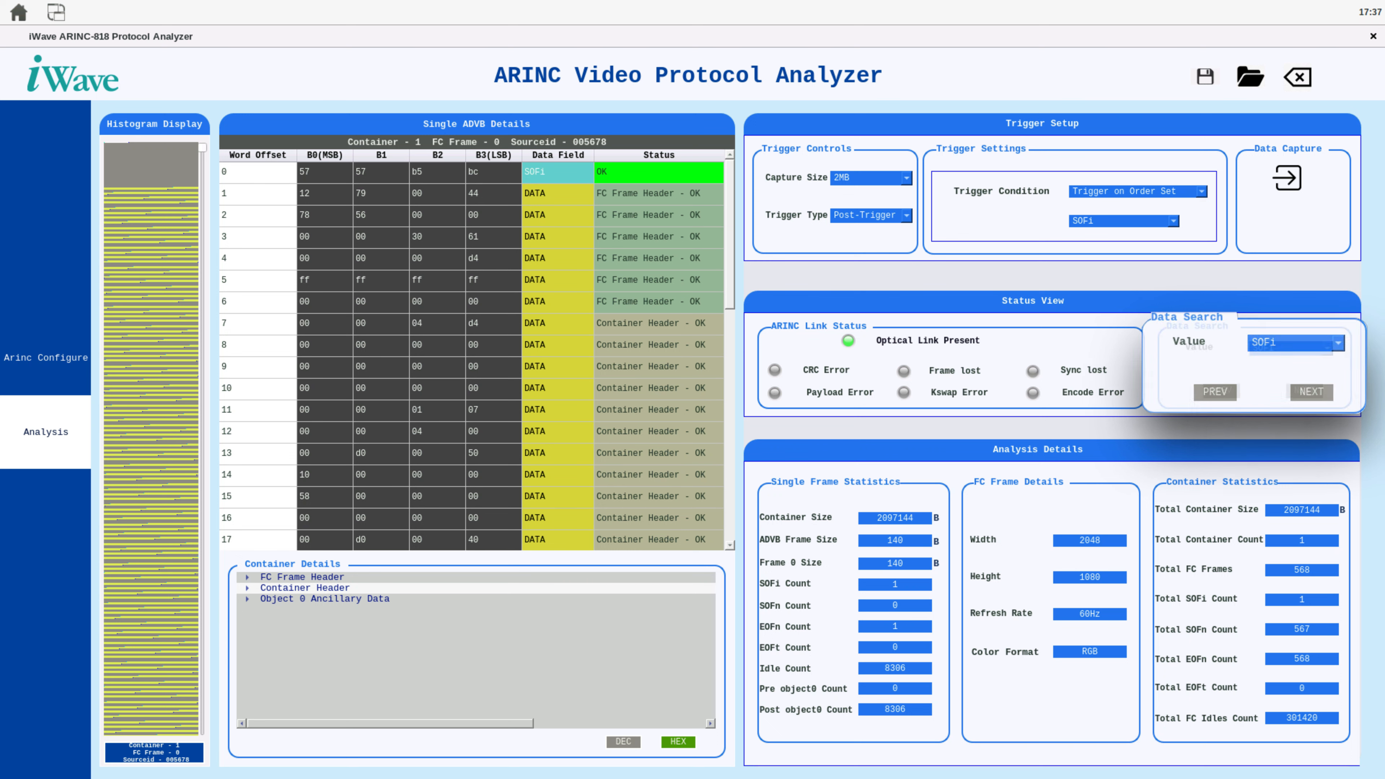
- Configure the ARINC transmitter to send the Color Bars pattern at custom resolution
{"action": "left_click", "coordinate": [247, 587]}
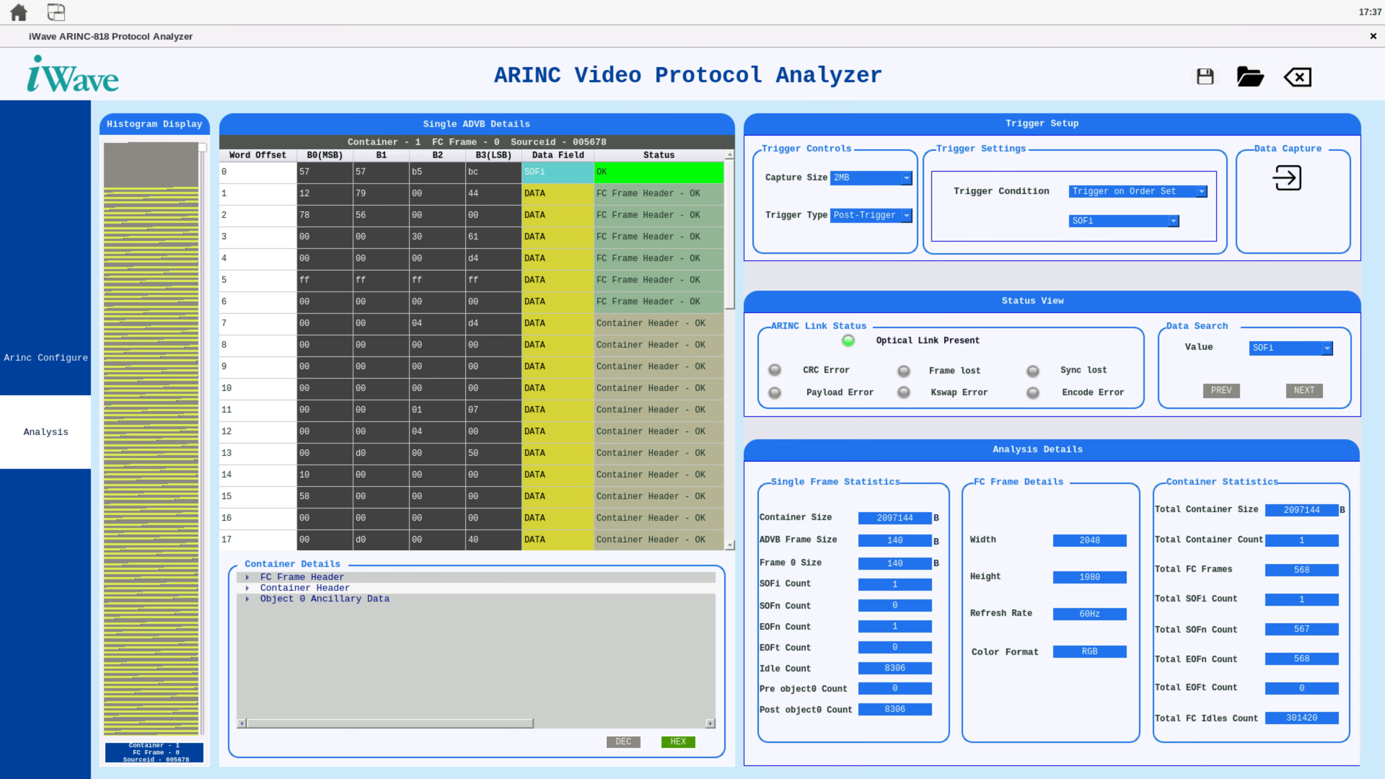
{"action": "left_click", "coordinate": [45, 357]}
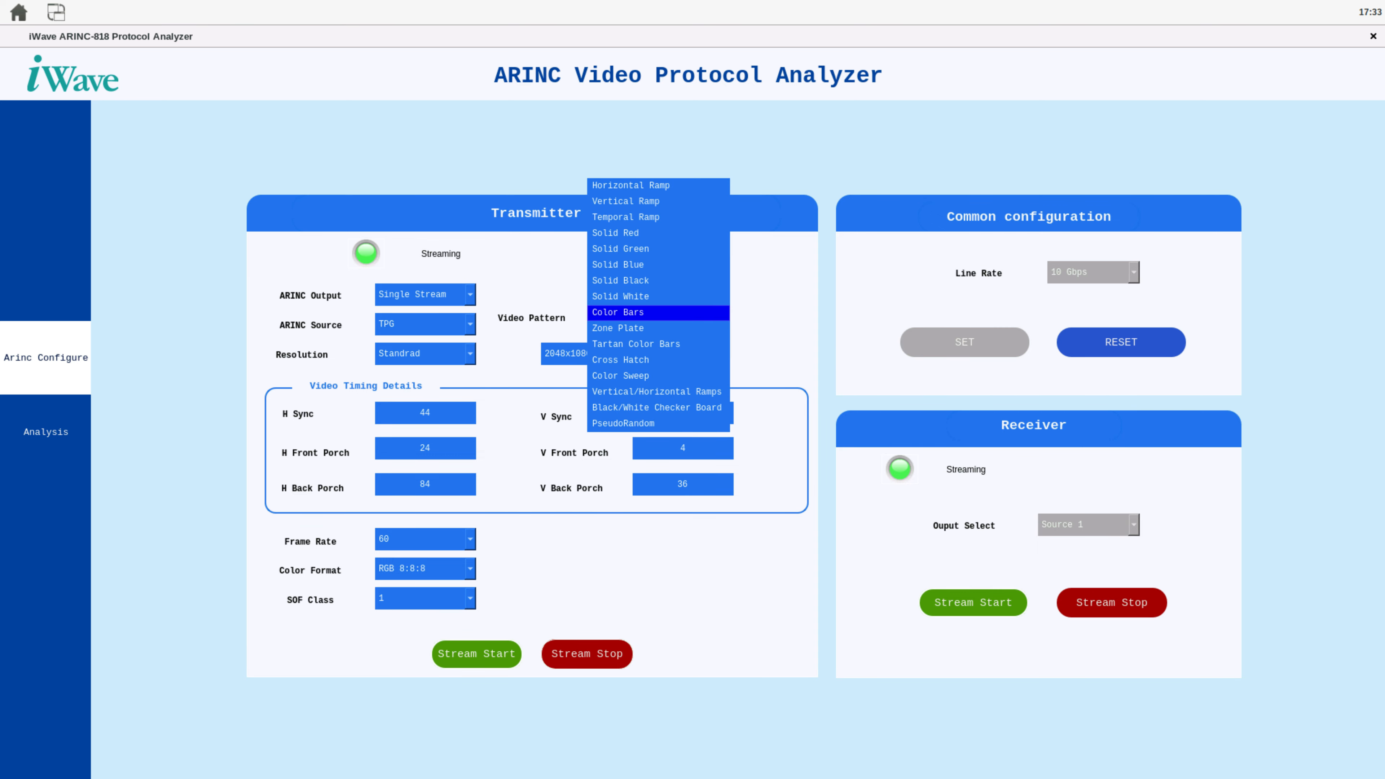
{"action": "left_click", "coordinate": [617, 312]}
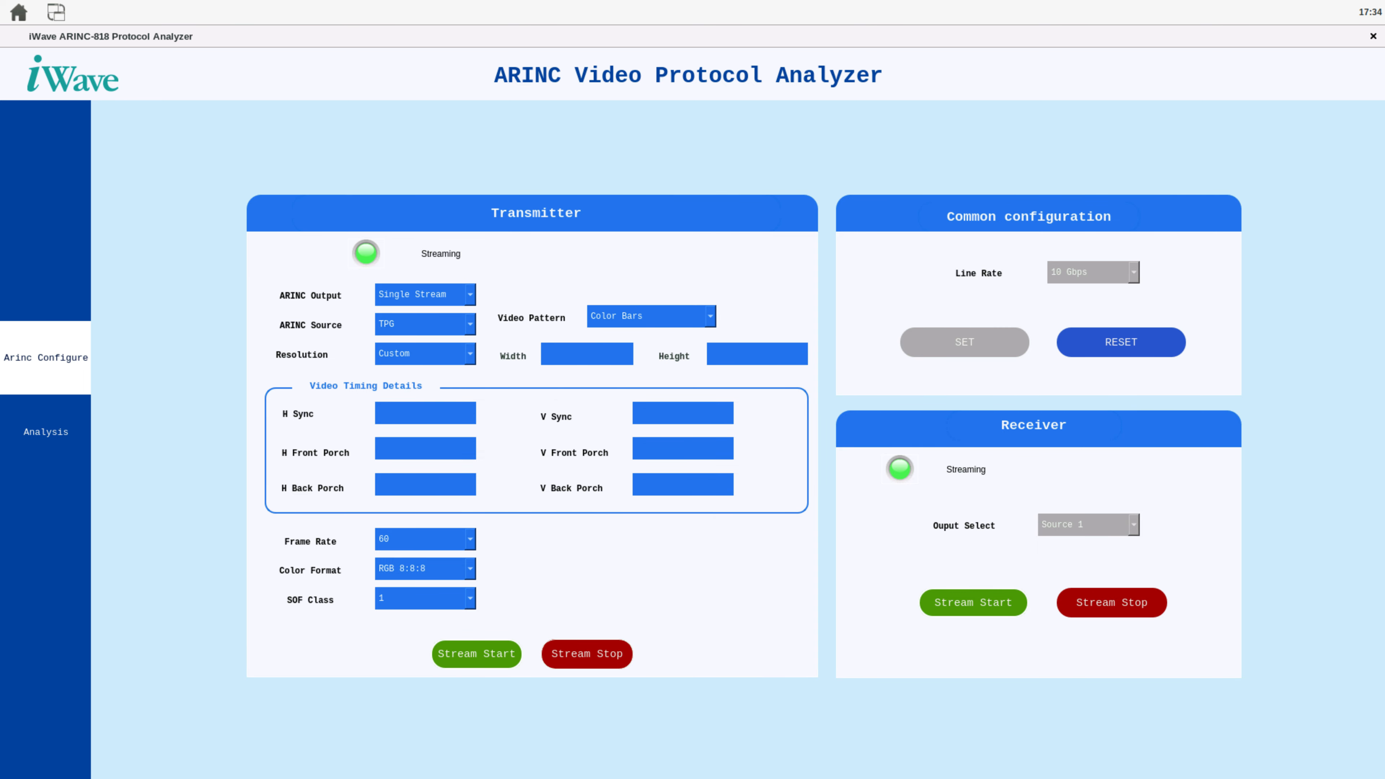